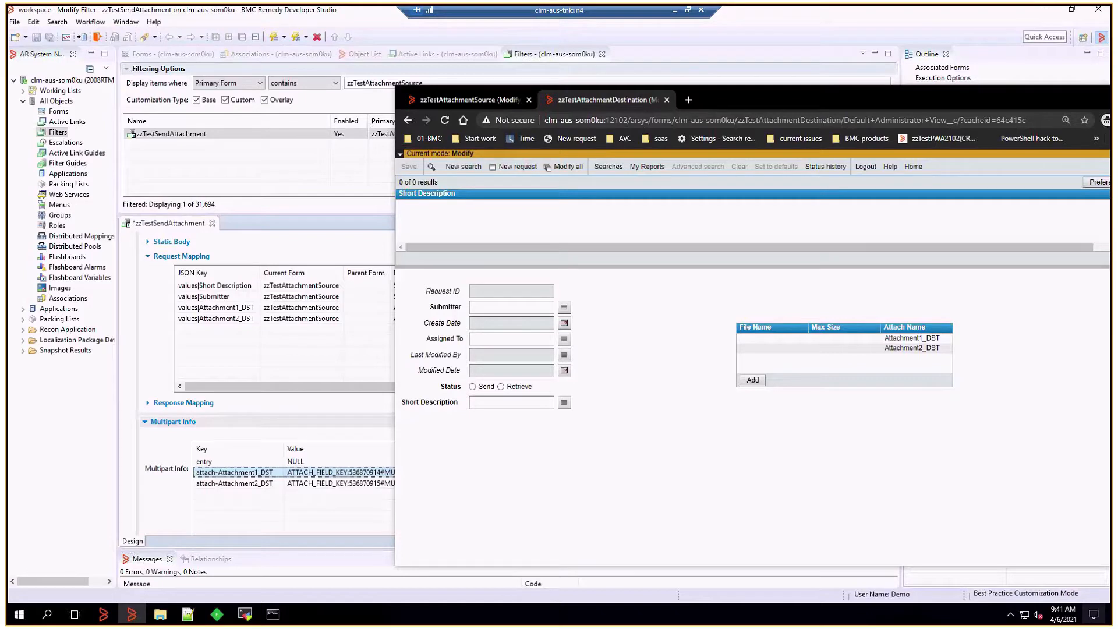
mouse_move(457, 108)
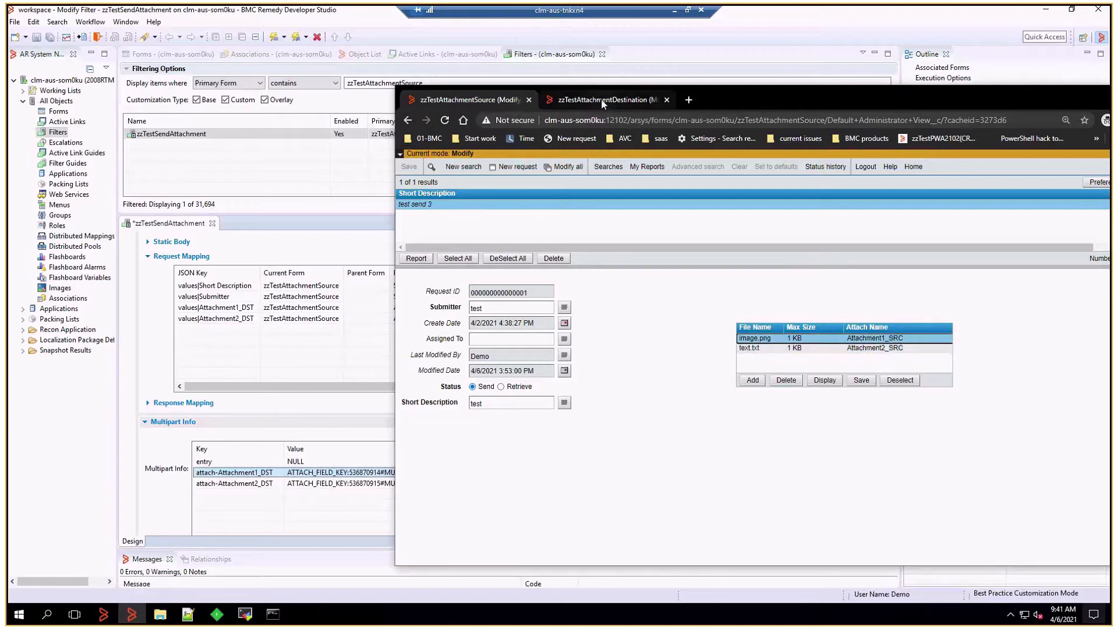
Search the zzTestAttachmentDestination form to confirm it returns no matching entries
left_click(601, 100)
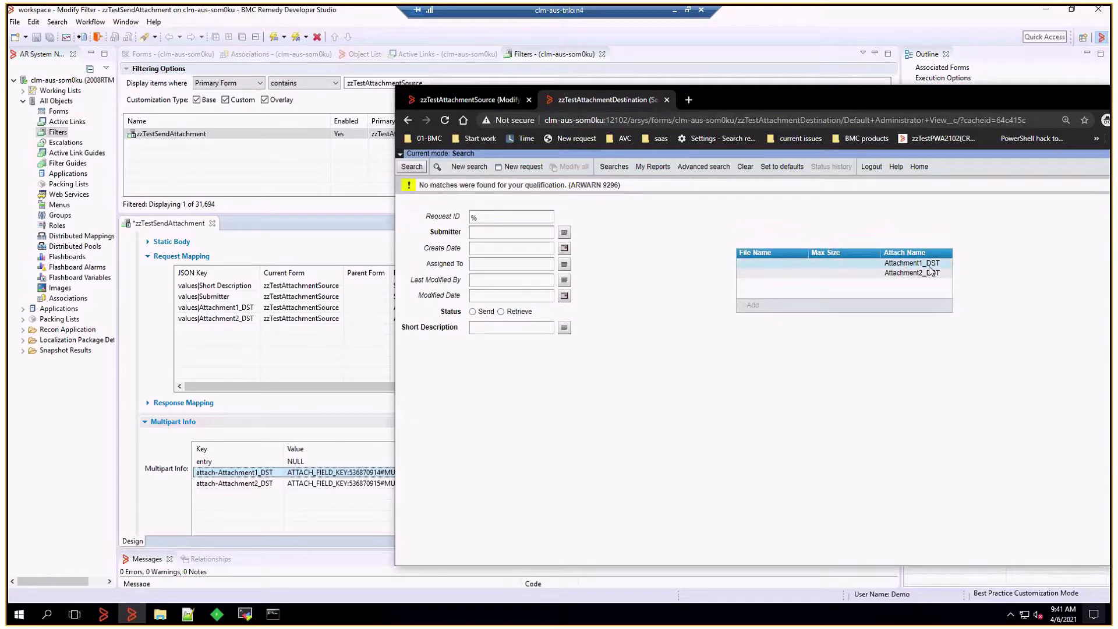
left_click(912, 273)
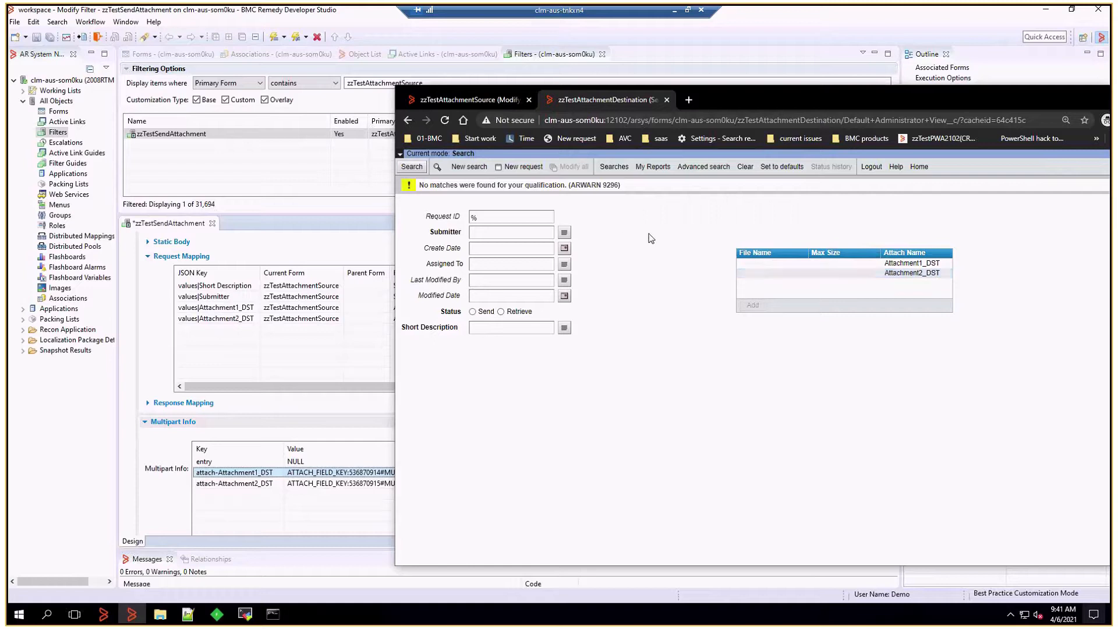
mouse_move(640, 58)
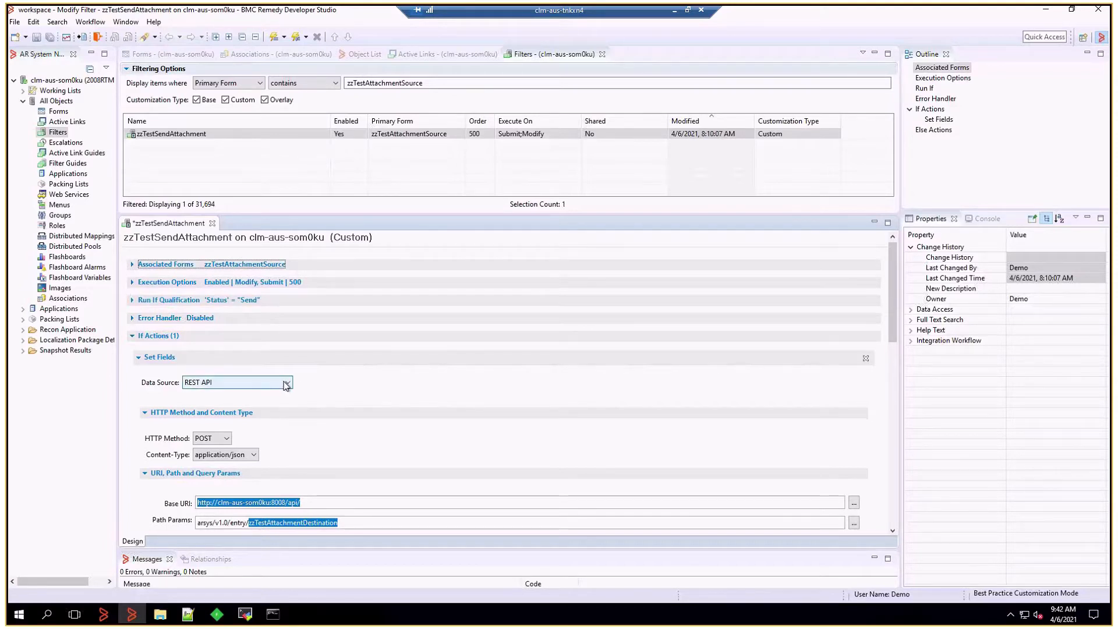
Show the Set Fields REST API action's POST method and zzTestAttachmentDestination entry path parameters
scroll("down", 3)
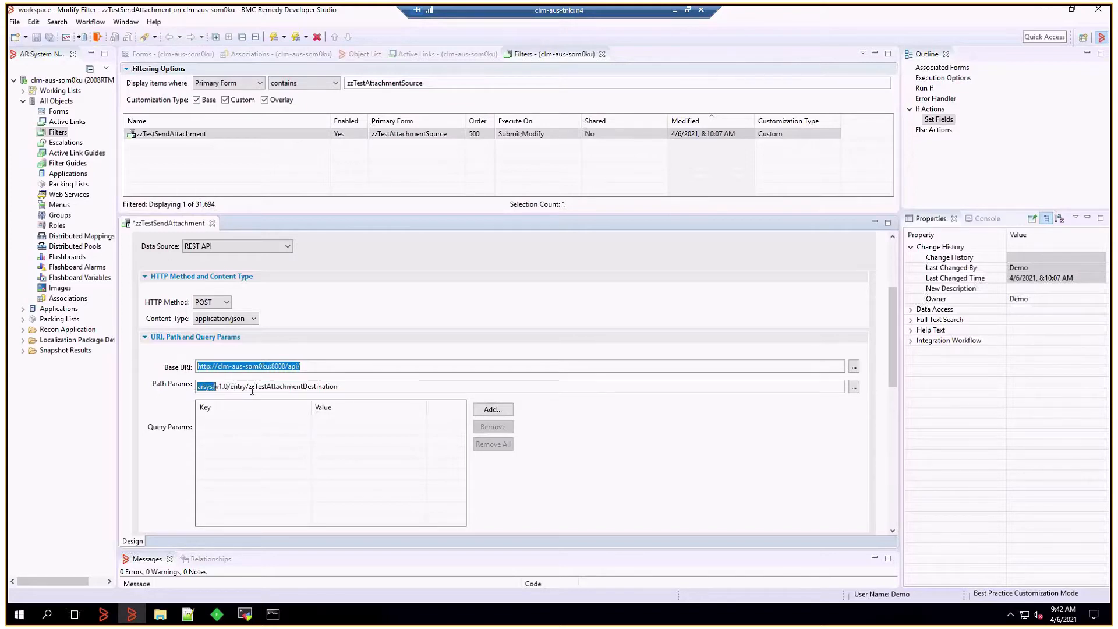
left_click(356, 387)
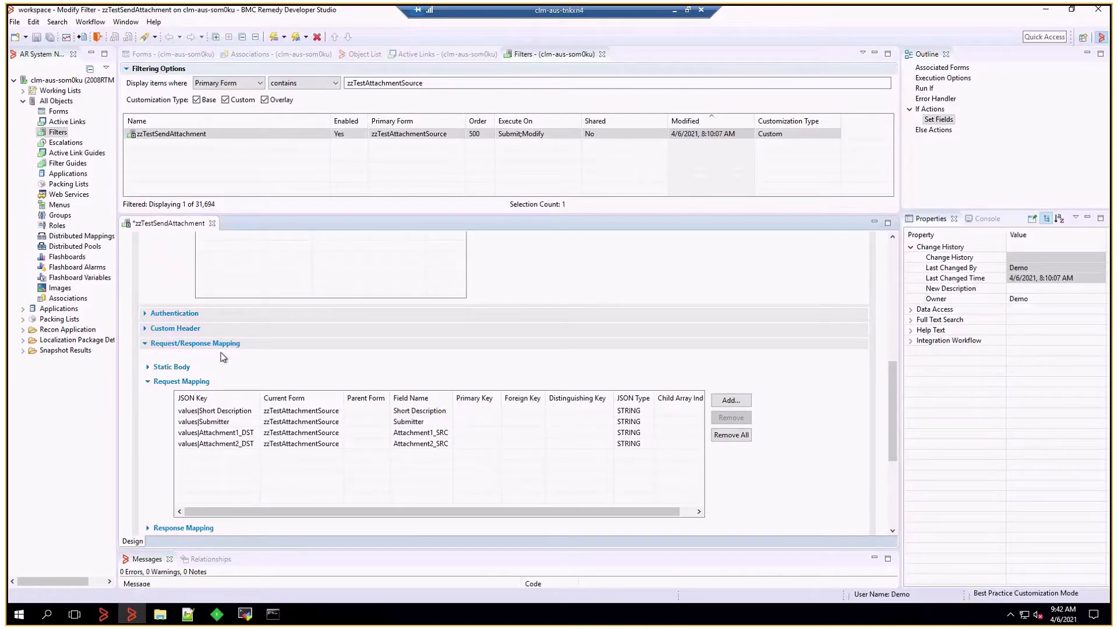
Reveal the empty Custom Header and Static Body sections of the REST action
left_click(174, 328)
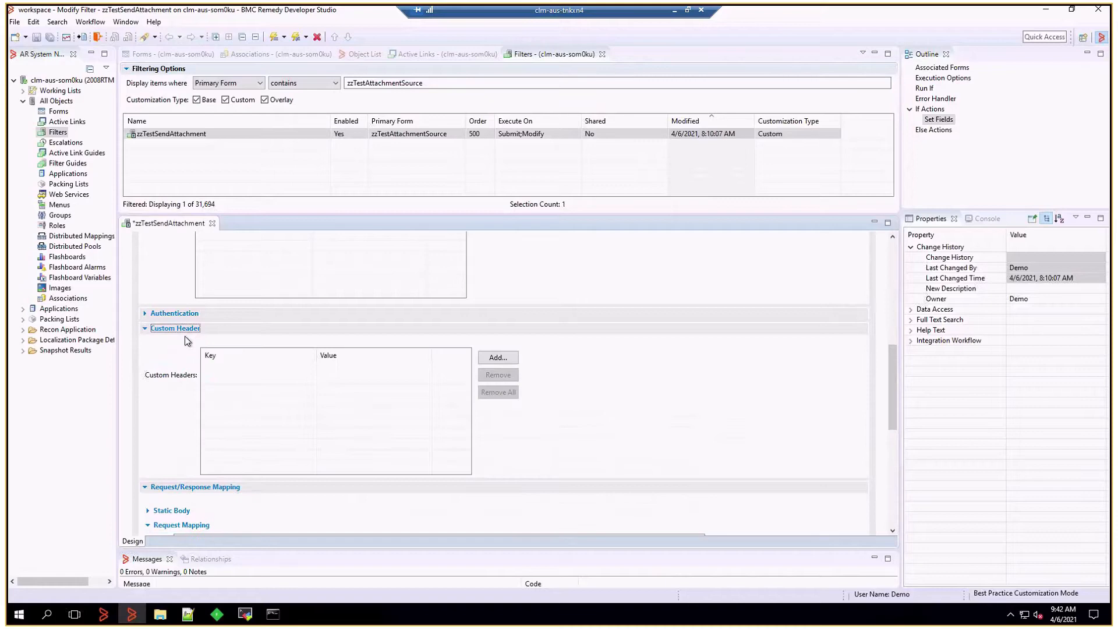
left_click(174, 329)
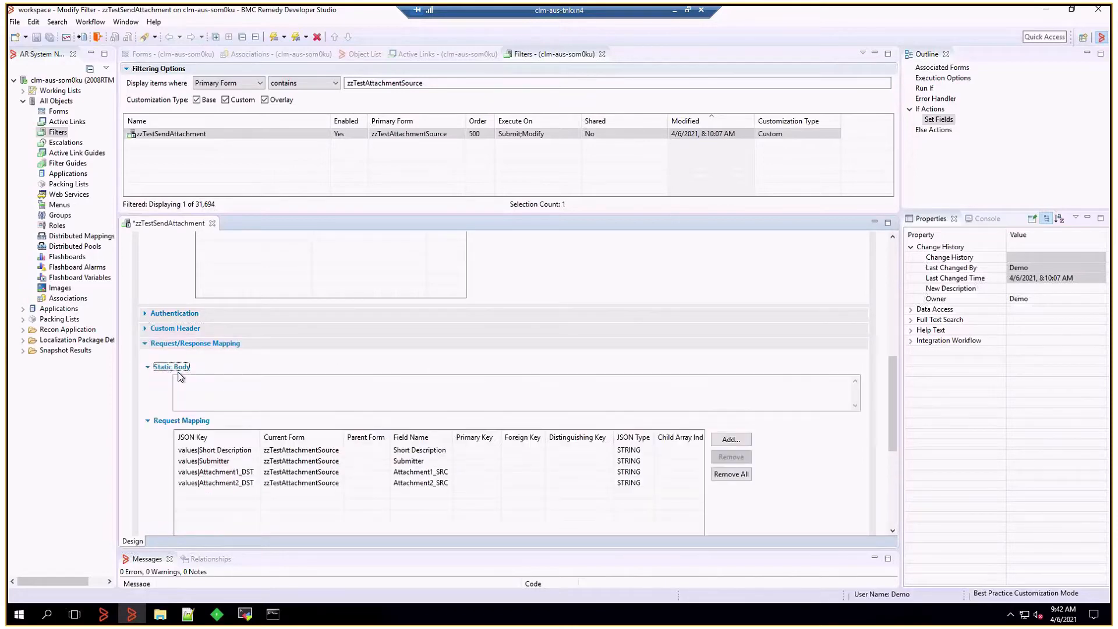
left_click(146, 367)
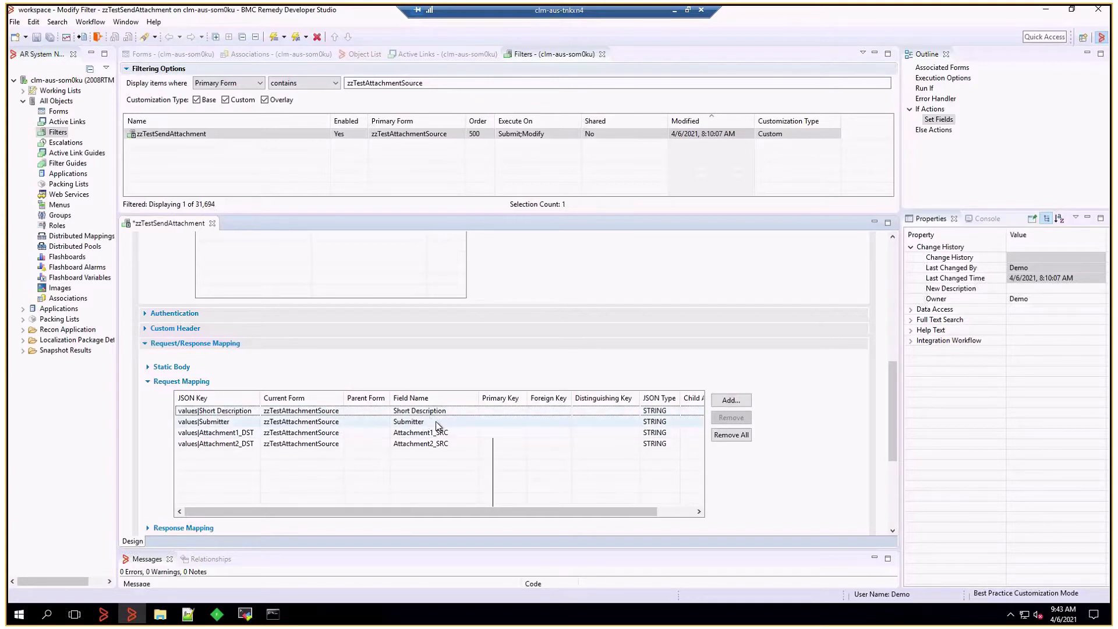
Review request mappings for Short Description, Submitter and both attachment fields, then the empty Response Mapping
left_click(217, 443)
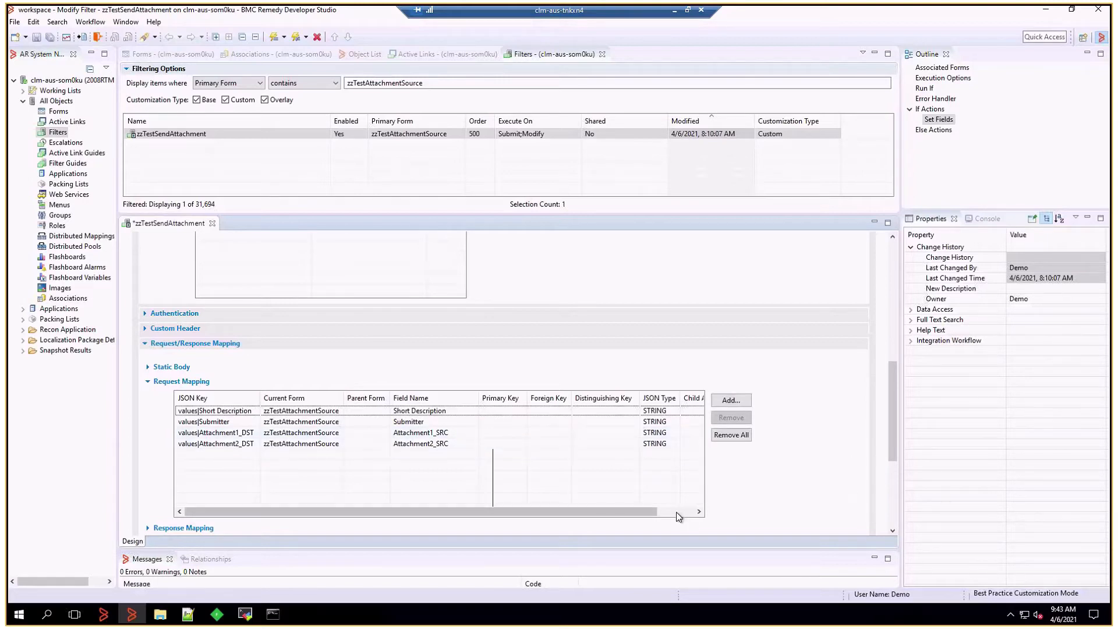
scroll("right", 3)
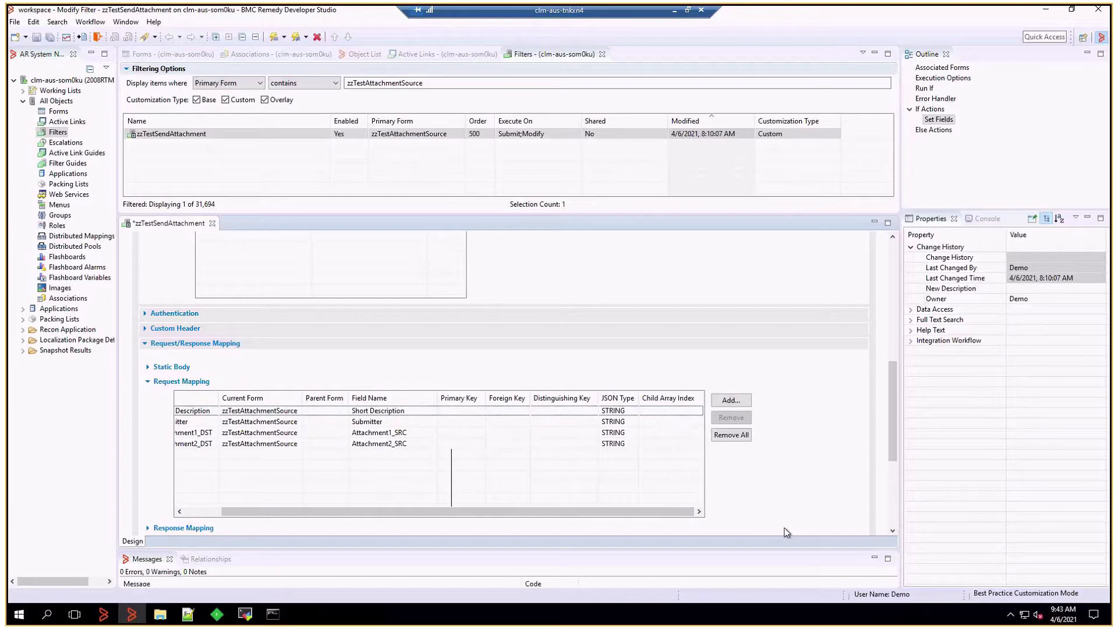
scroll("down", 3)
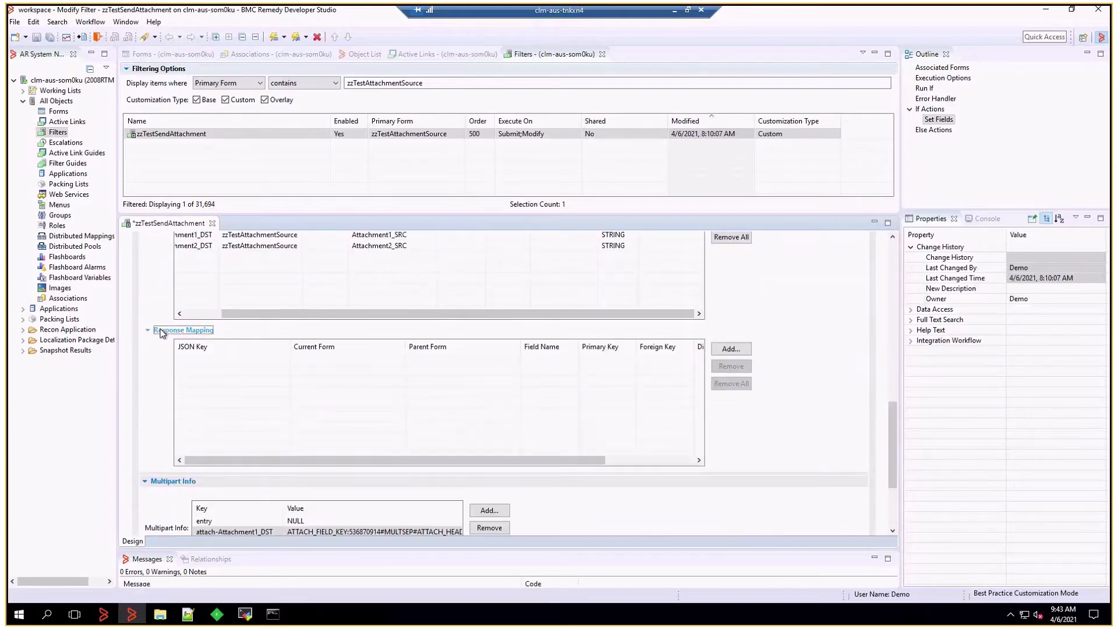
Show the attach-Attachment1_DST multipart field-key value in the Expression Editor
left_click(147, 330)
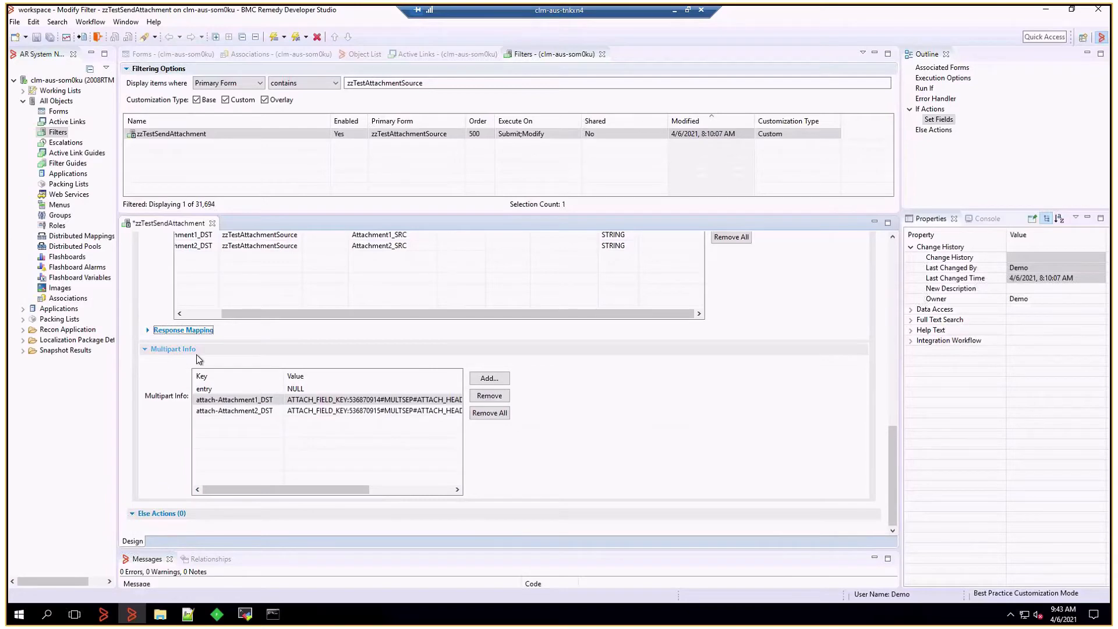
mouse_move(192, 356)
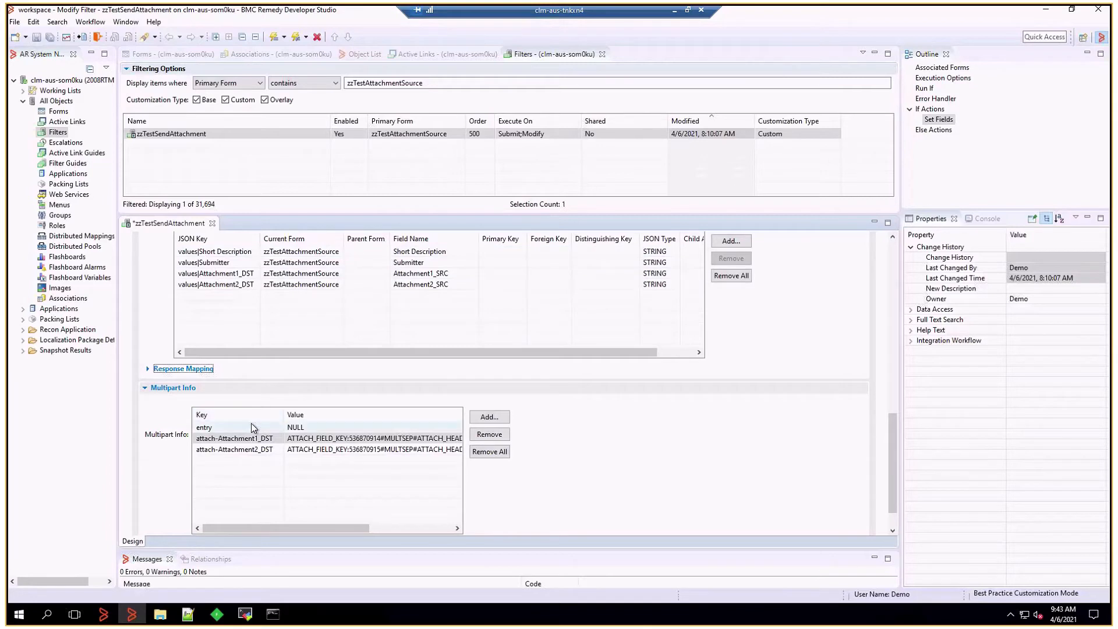
mouse_move(238, 431)
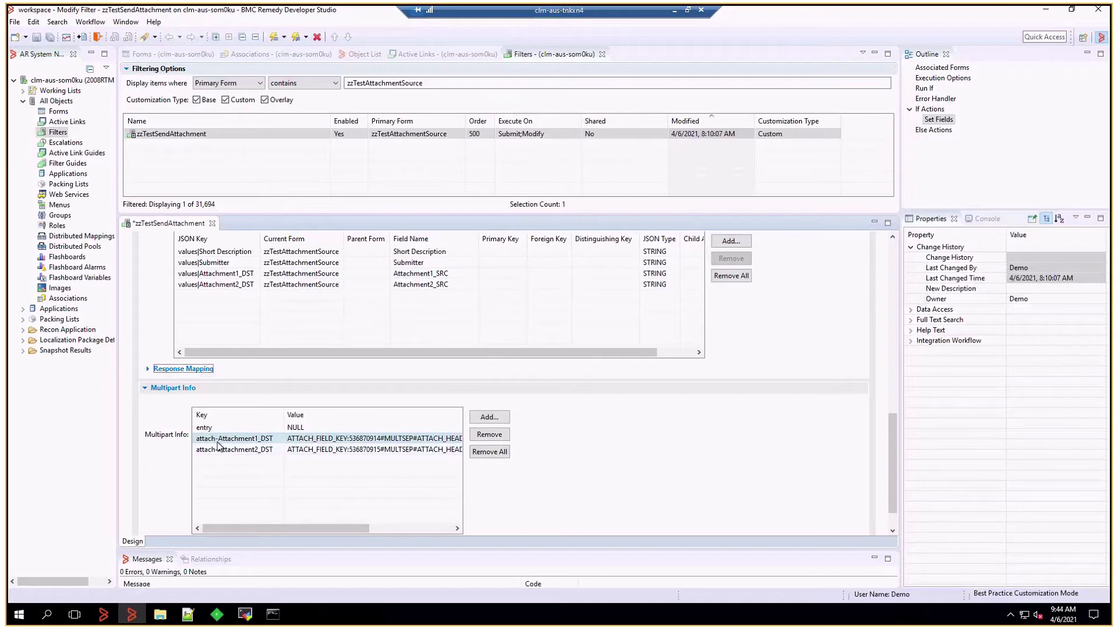
mouse_move(207, 447)
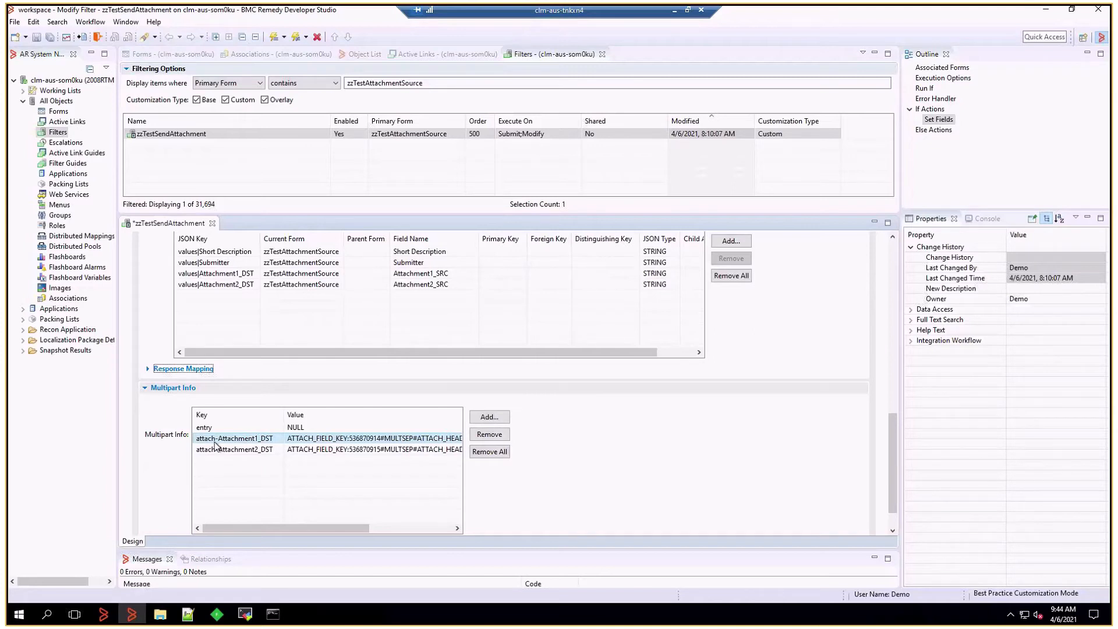
mouse_move(228, 447)
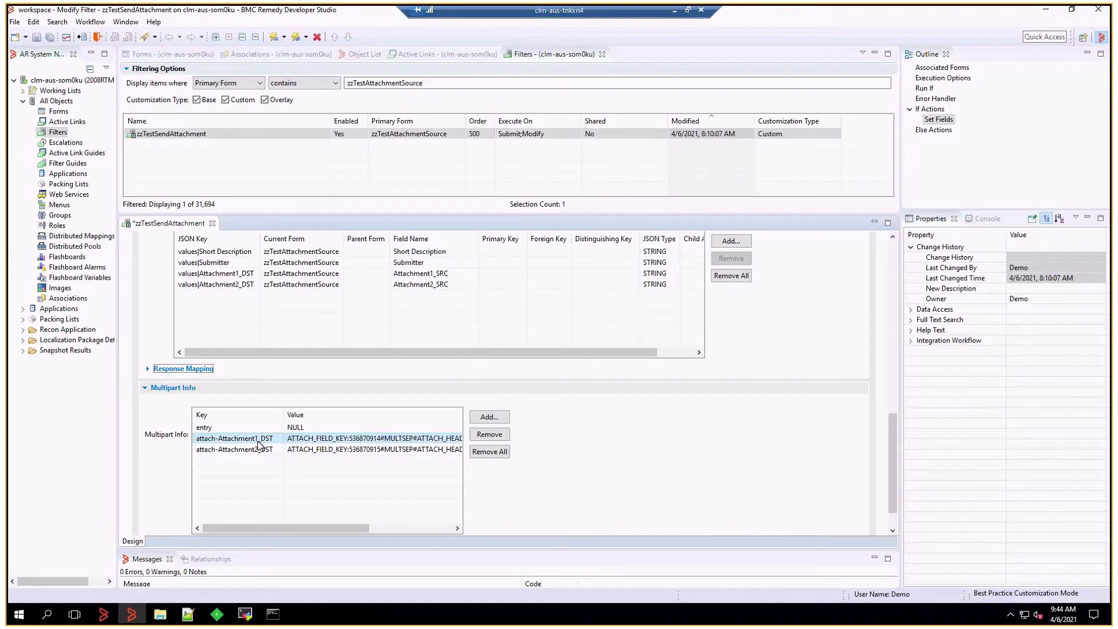
mouse_move(277, 437)
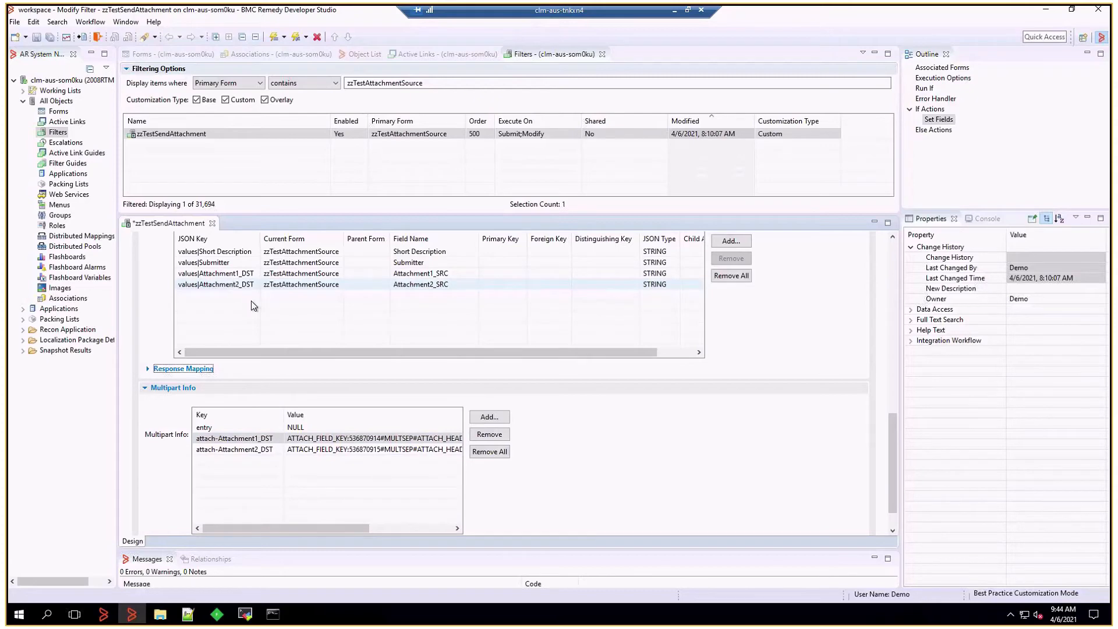
double_click(371, 438)
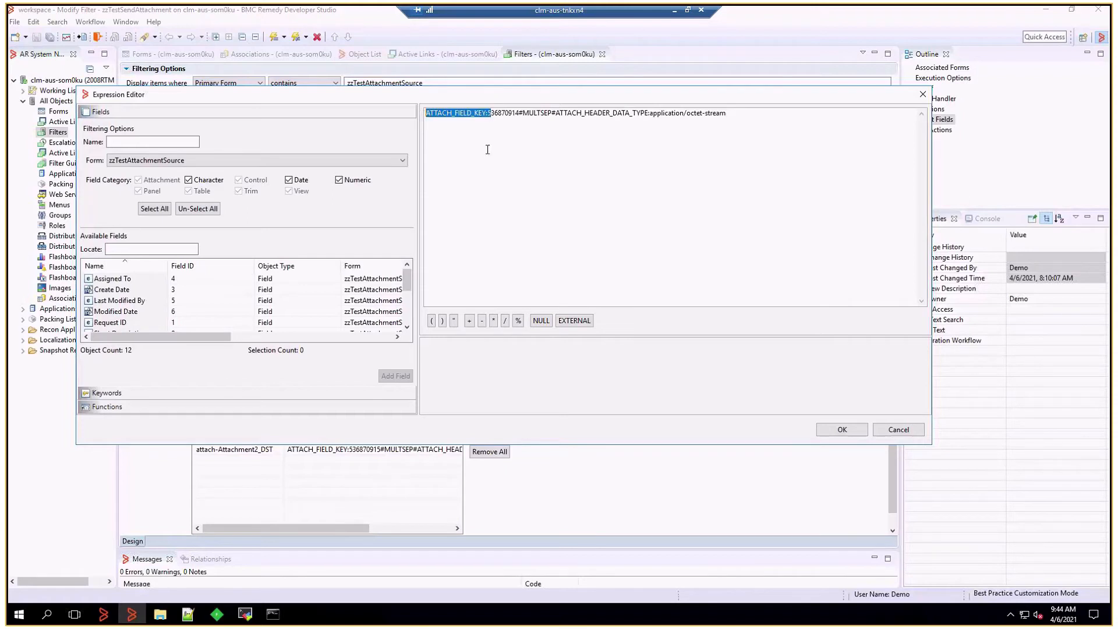
left_click(490, 113)
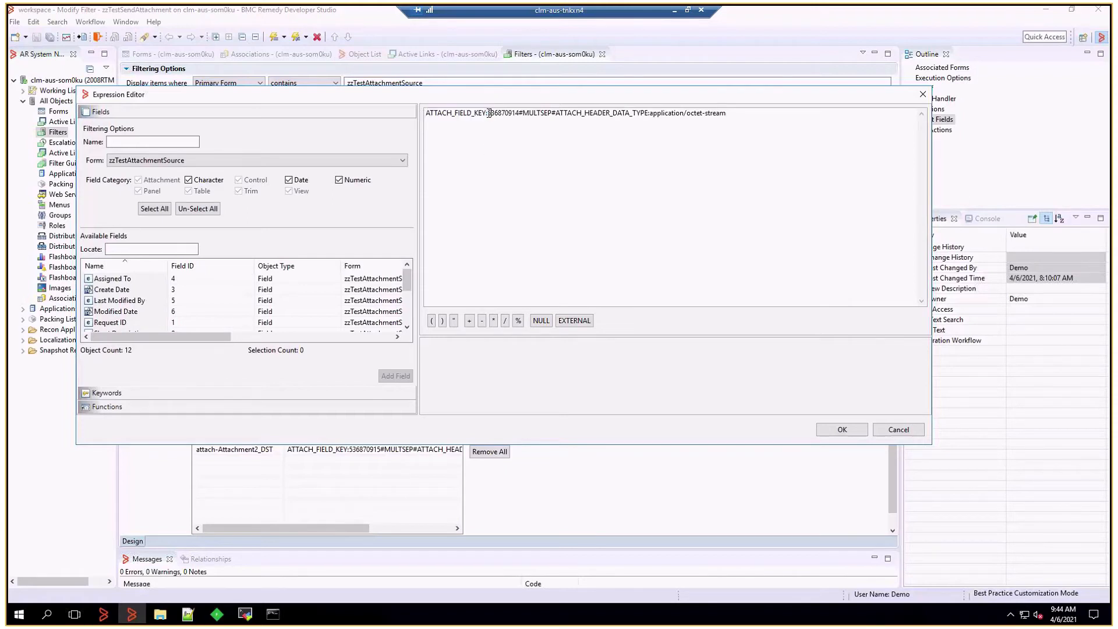
double_click(503, 113)
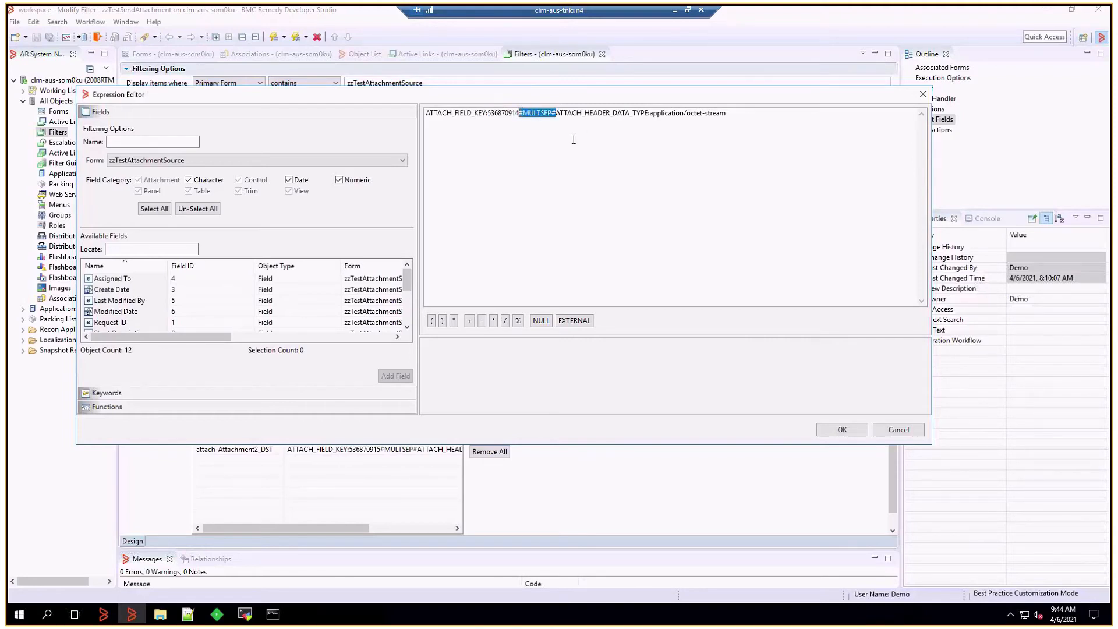
left_click(558, 113)
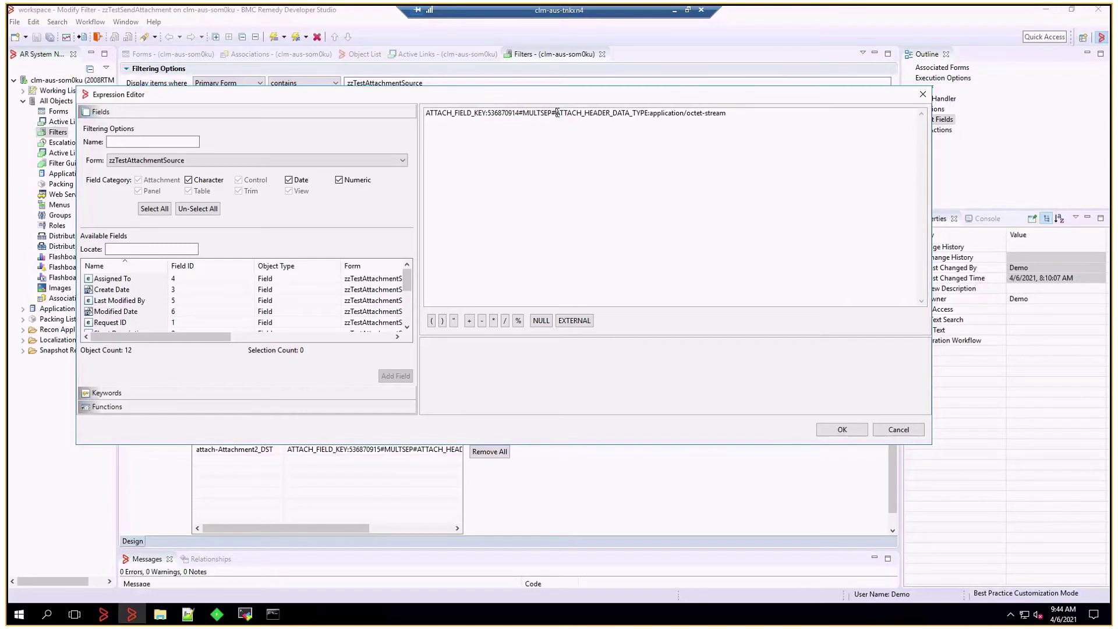
double_click(600, 113)
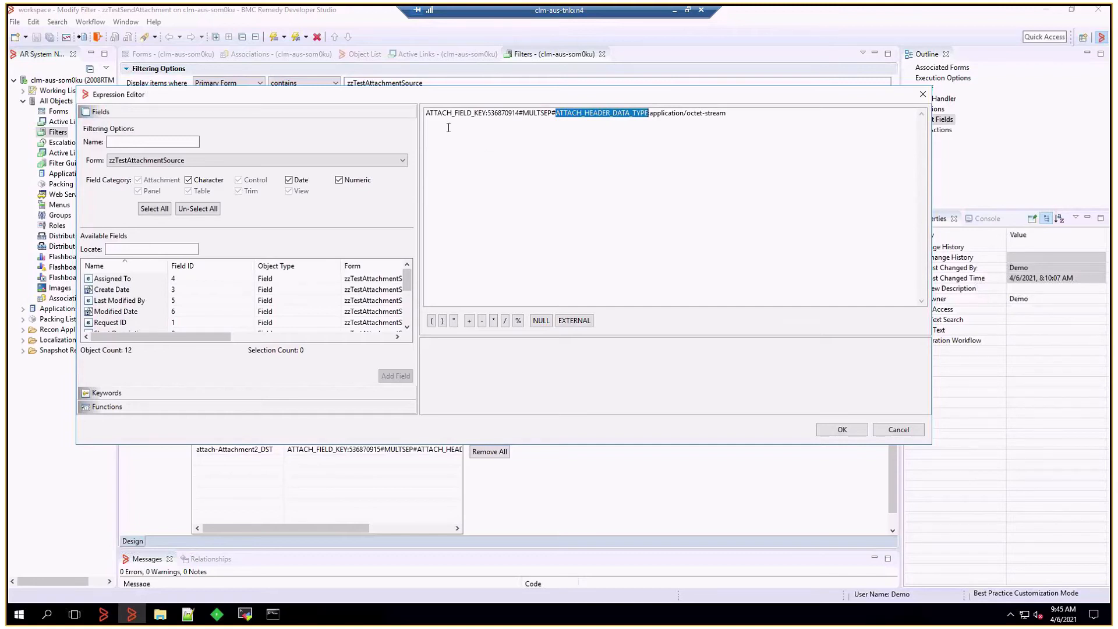
mouse_move(621, 130)
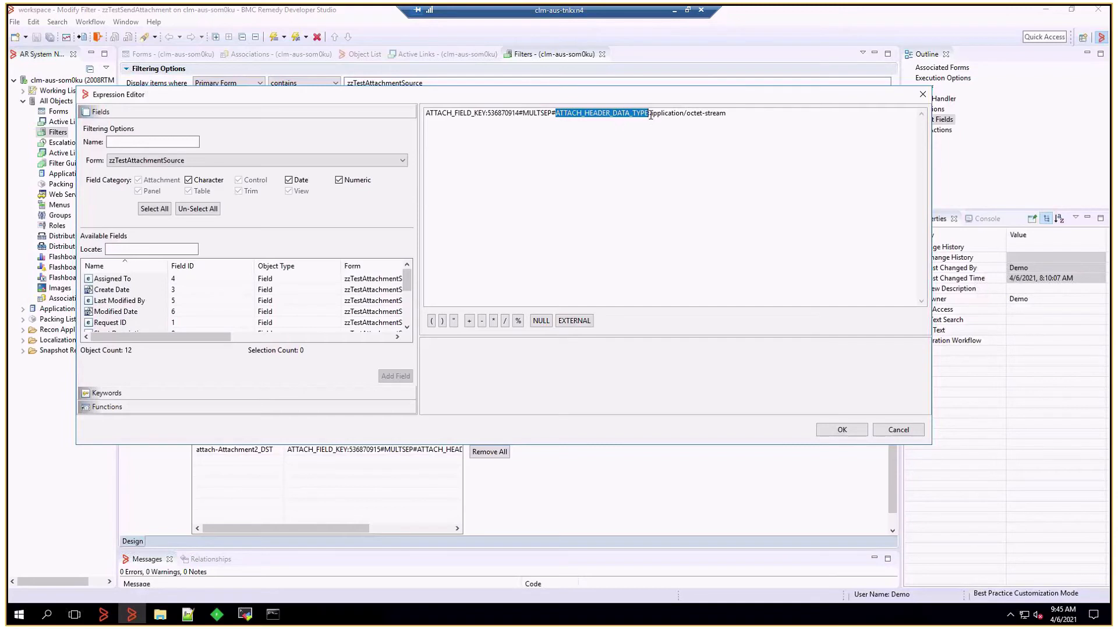
left_click(727, 113)
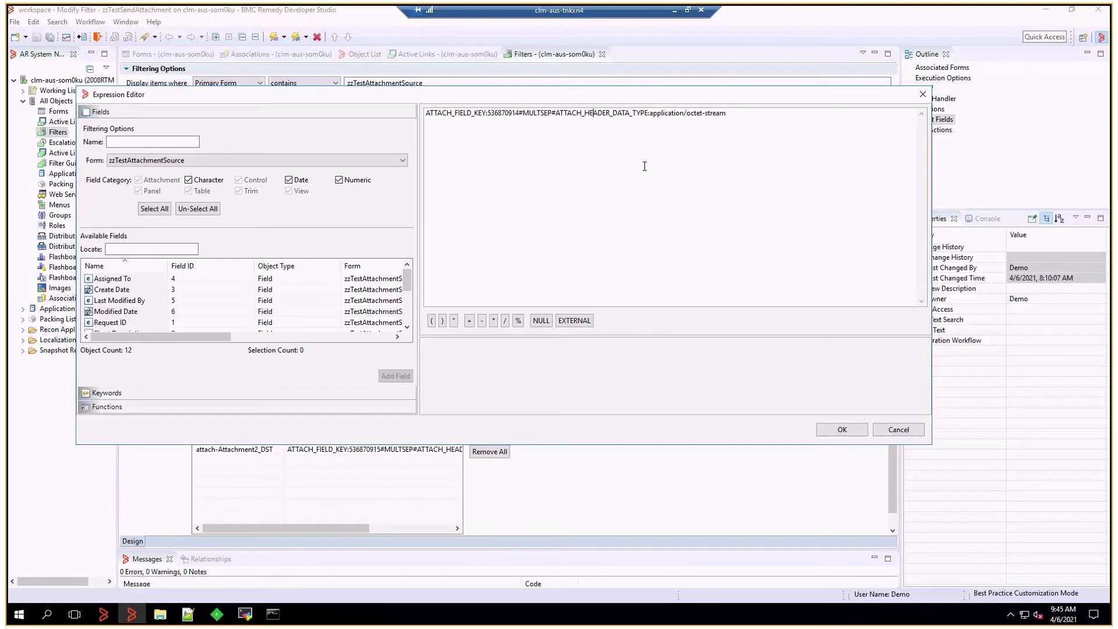
mouse_move(743, 160)
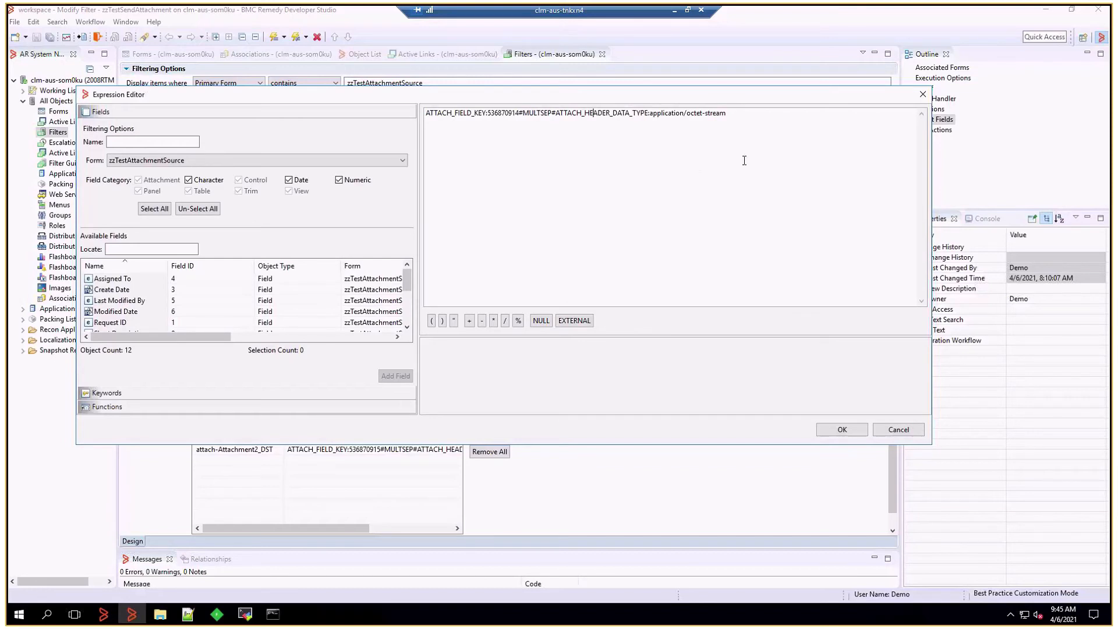
mouse_move(749, 157)
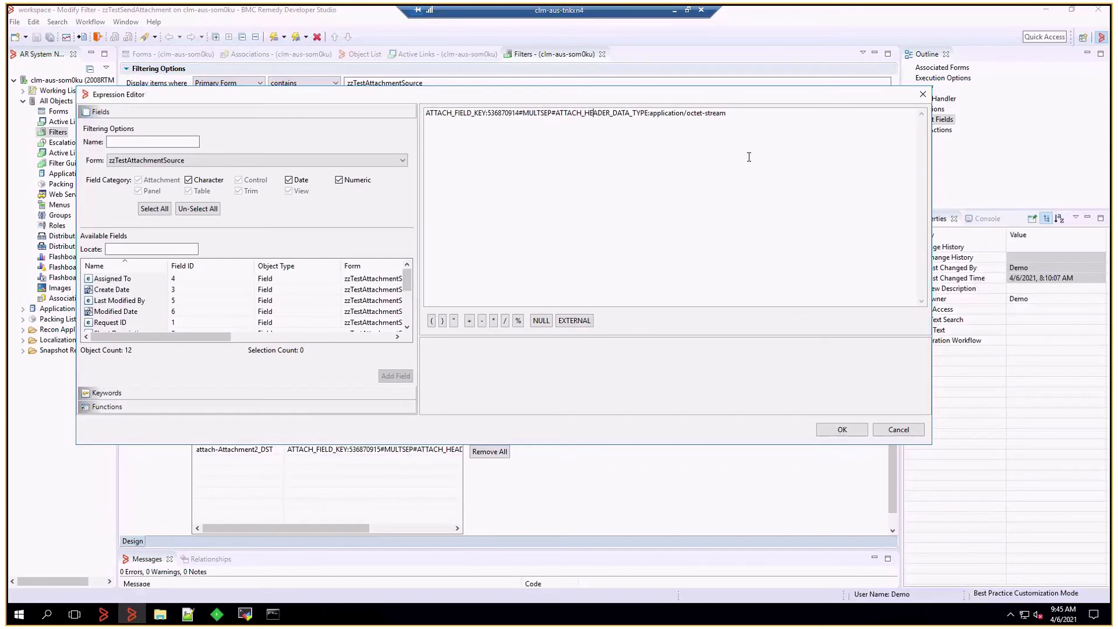
mouse_move(669, 159)
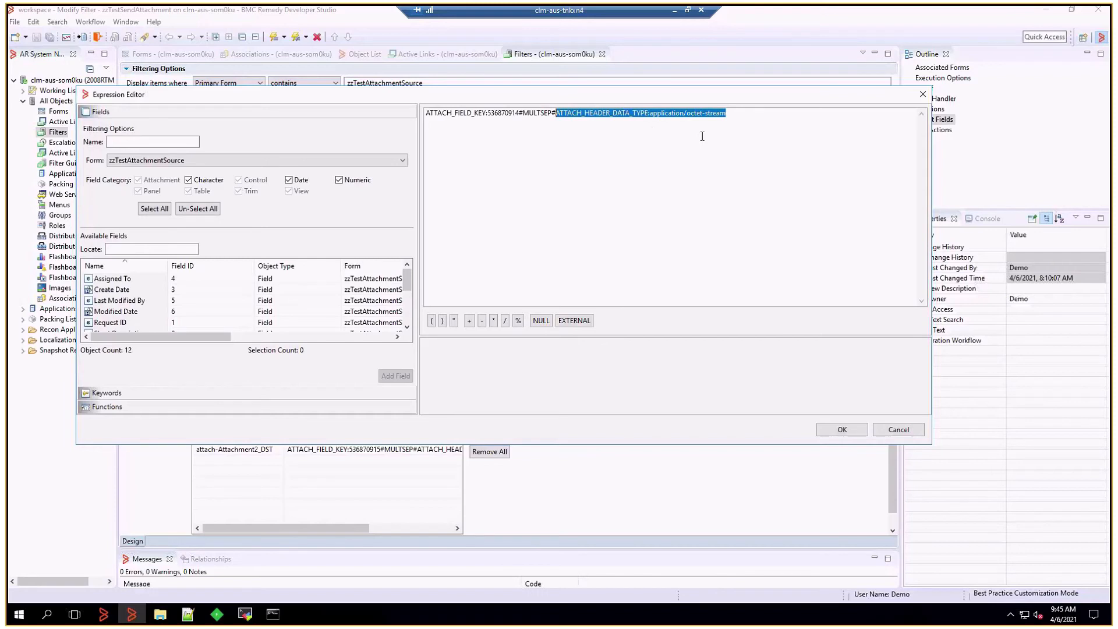
mouse_move(786, 273)
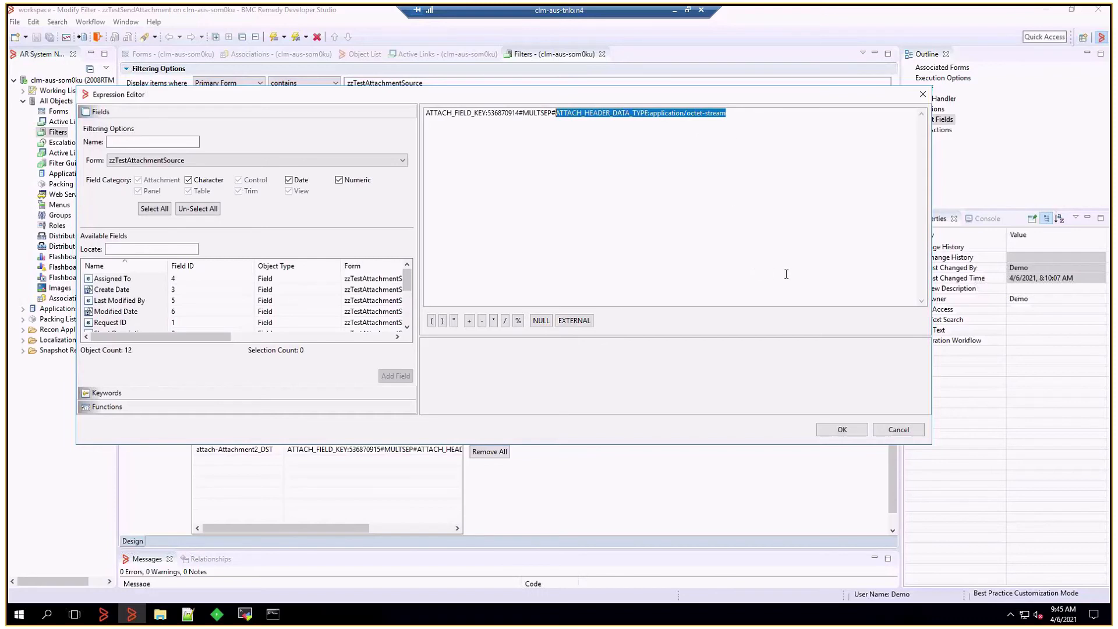
mouse_move(897, 423)
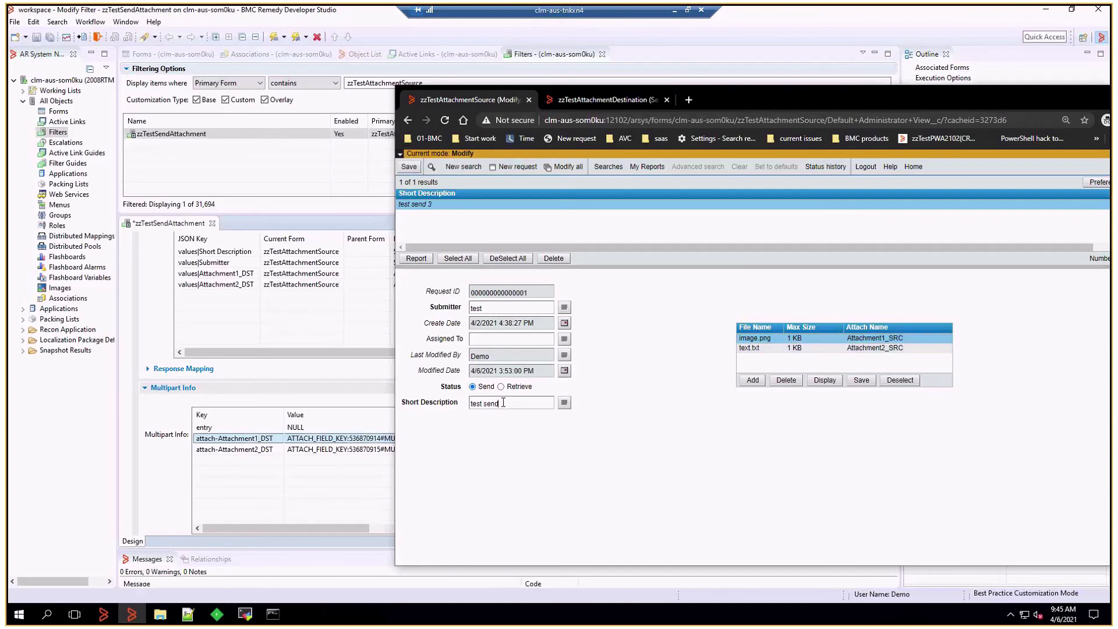
Search zzTestAttachmentDestination to retrieve the new entry with image.png and text.txt attached
left_click(408, 167)
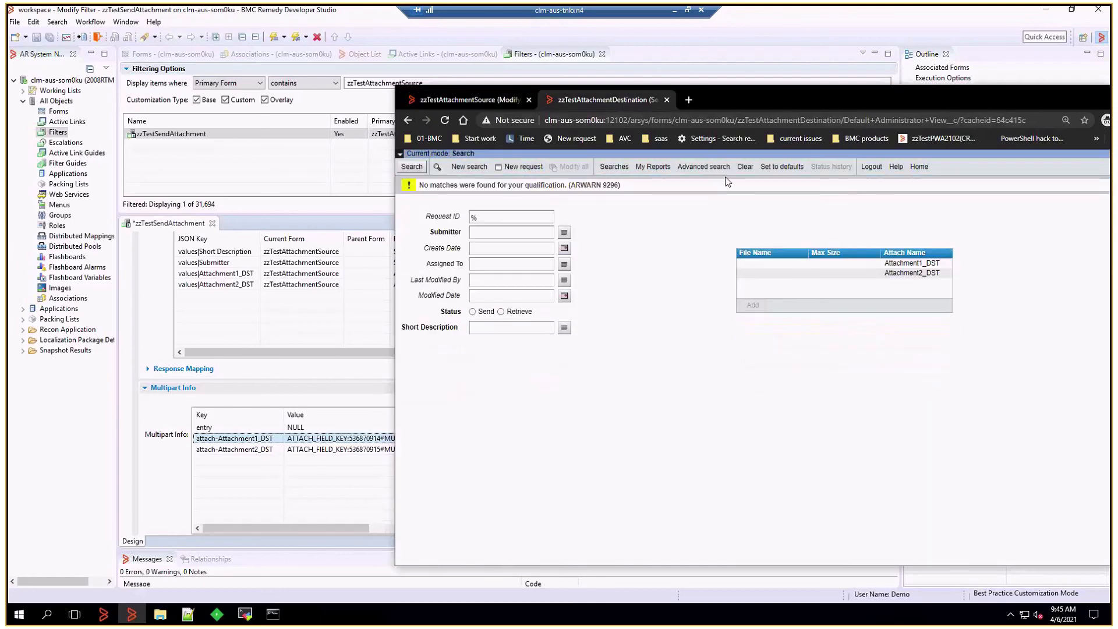
left_click(411, 166)
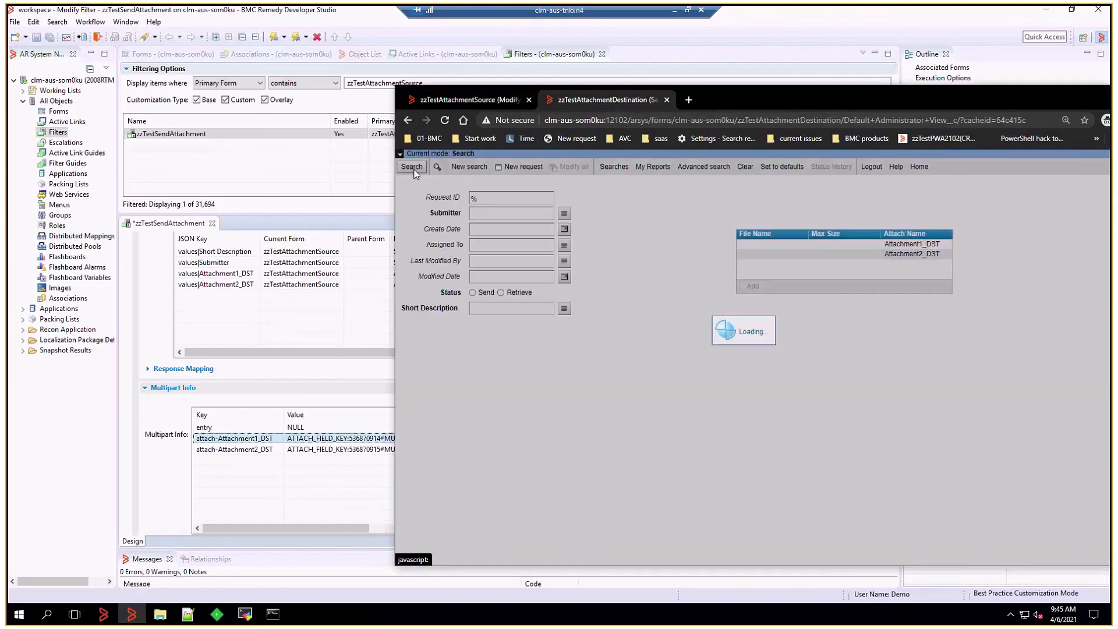
left_click(411, 166)
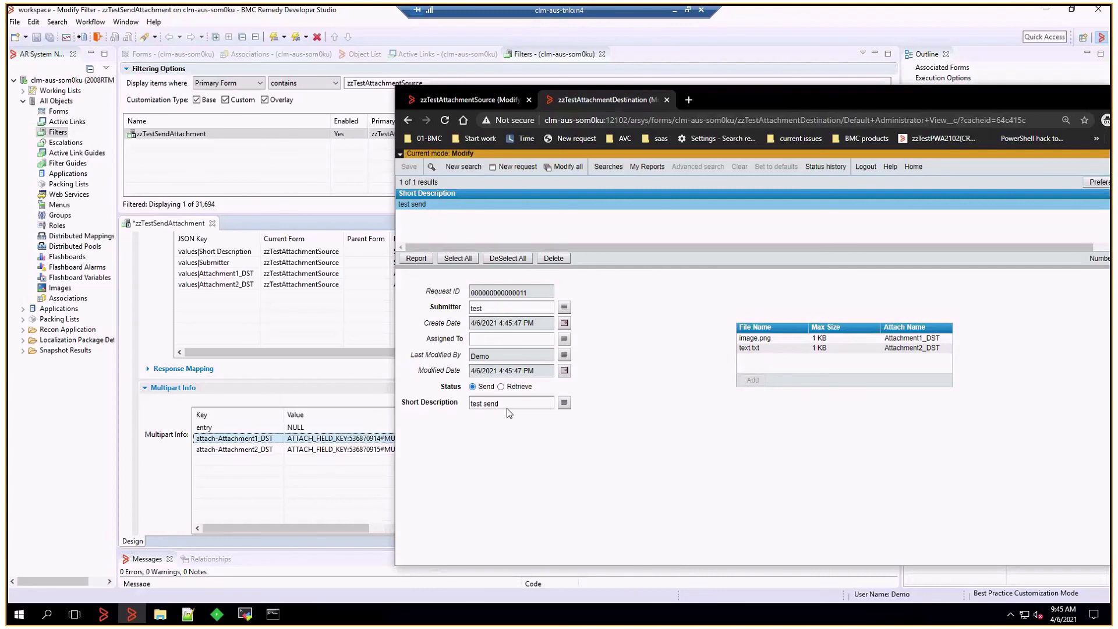
Display the text.txt attachment in its own browser window, showing its content 'test'
double_click(483, 403)
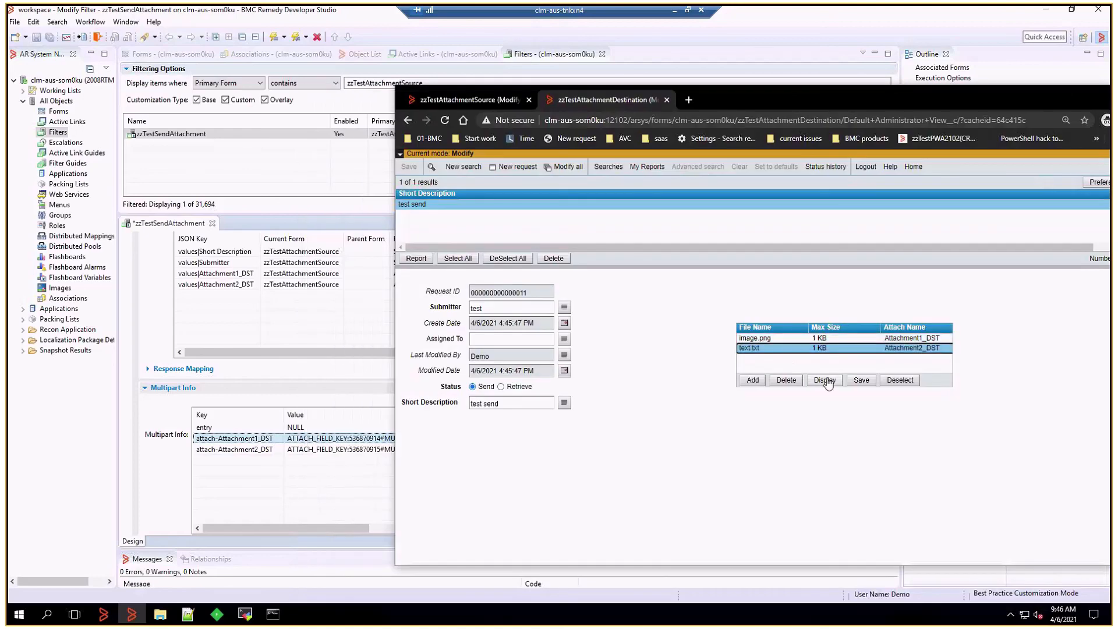
left_click(825, 379)
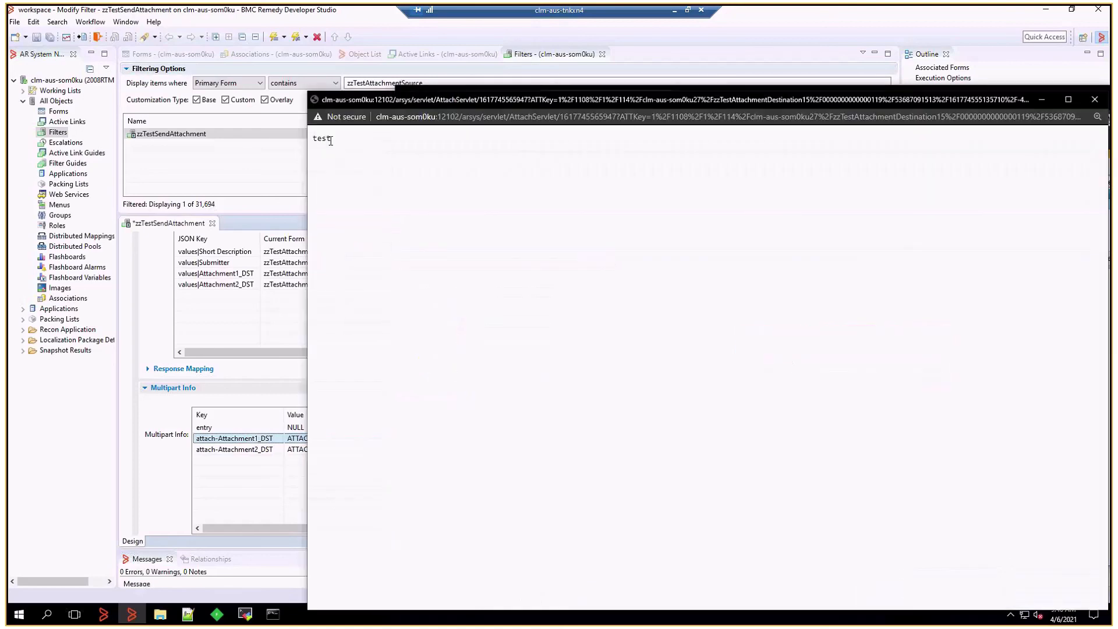